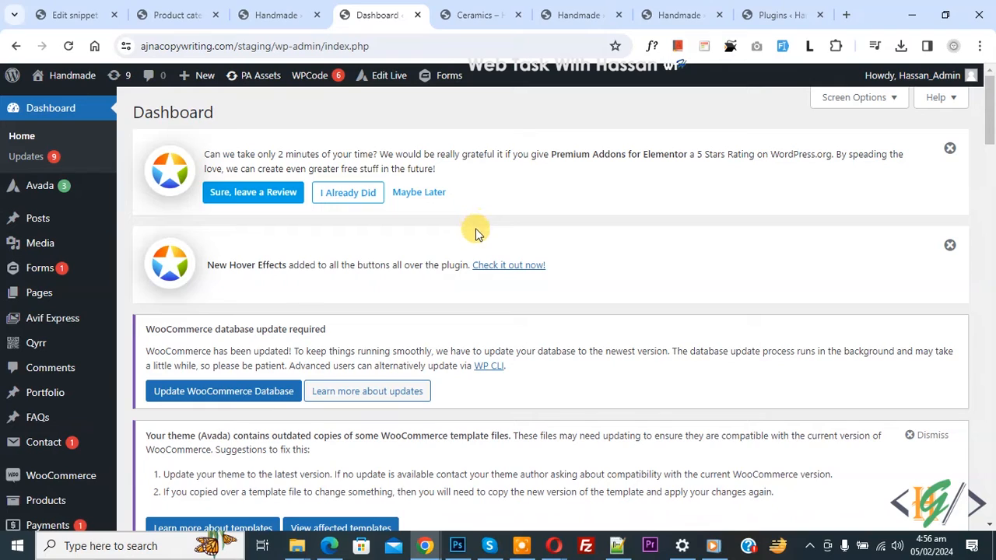
pyautogui.moveTo(498, 233)
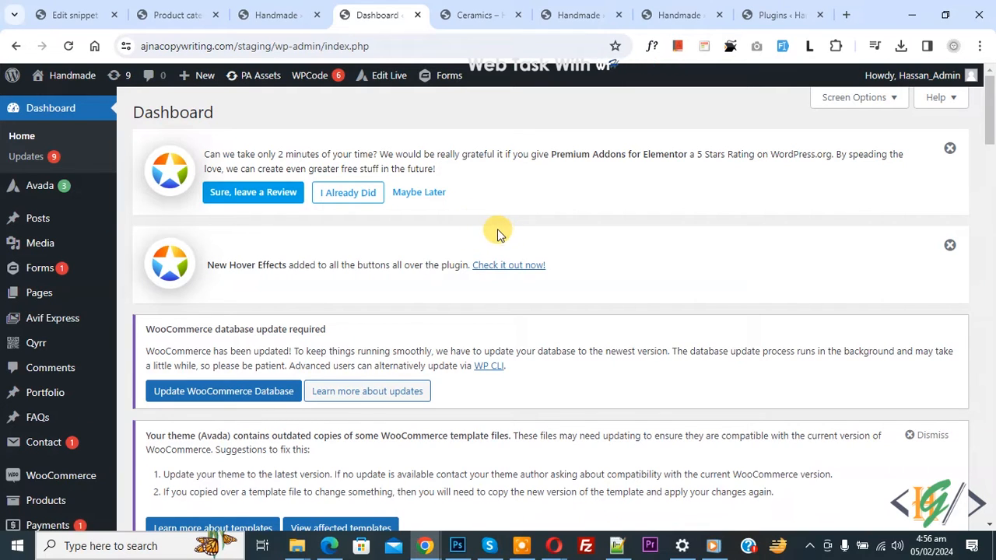
pyautogui.moveTo(468, 218)
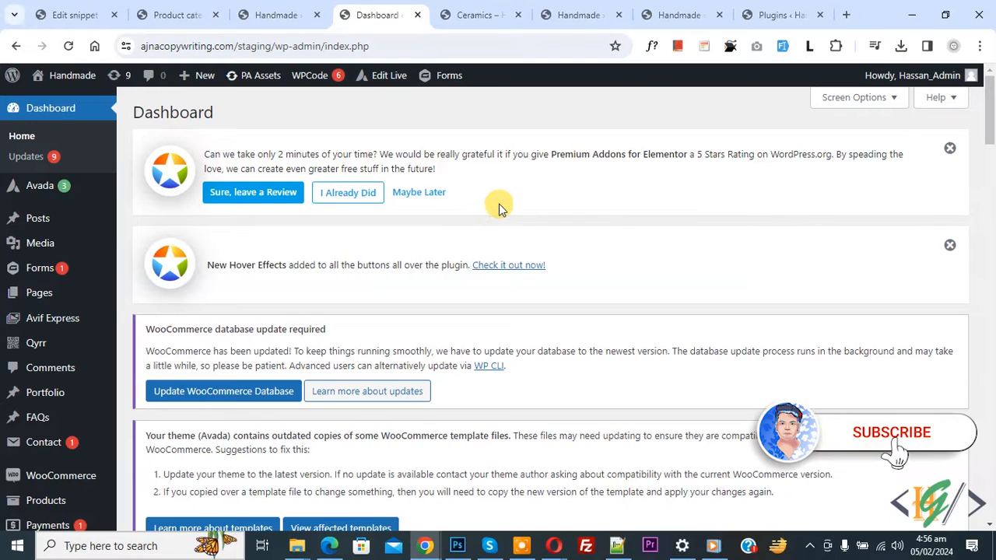
pyautogui.moveTo(435, 224)
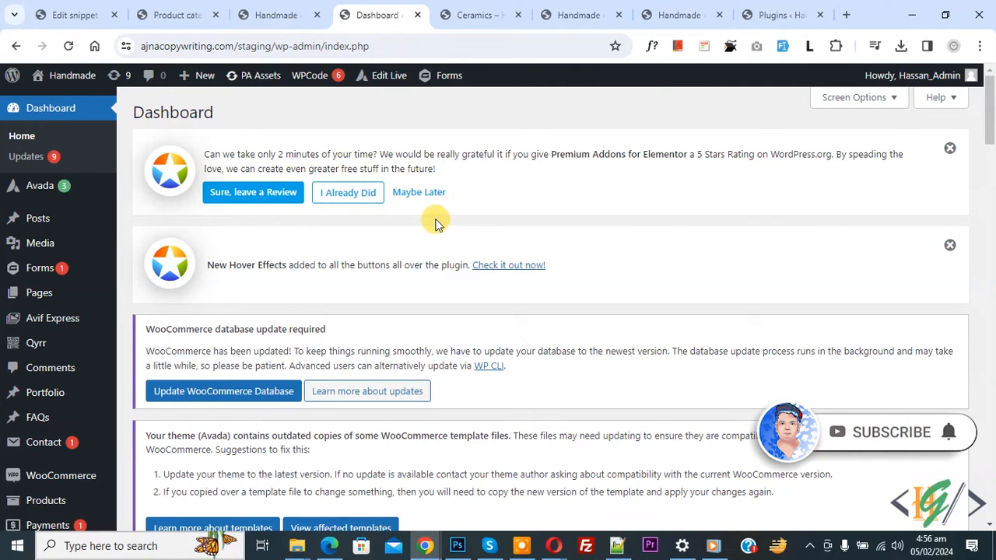
pyautogui.moveTo(433, 217)
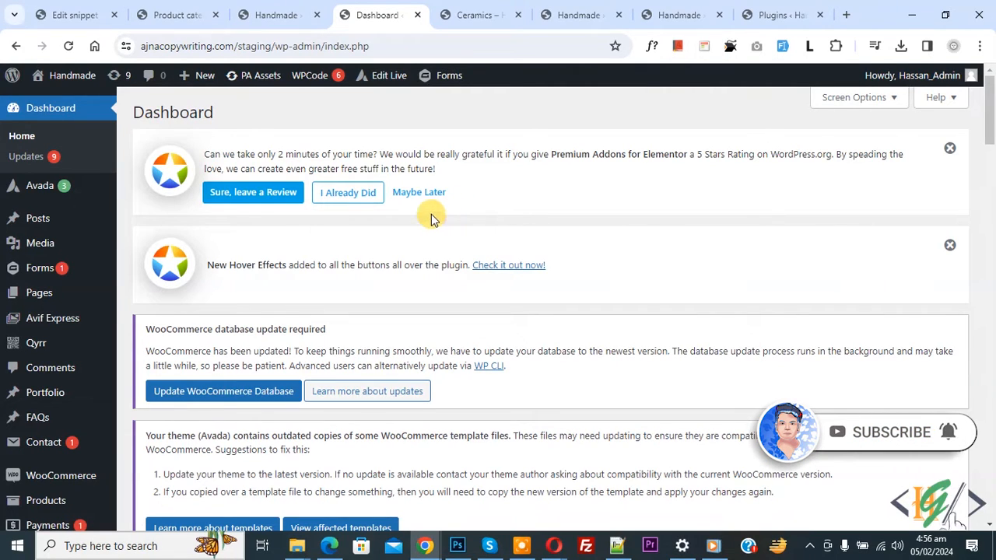
# - Search the plugin directory for 'Kaya QR Code Generator' and install it
pyautogui.scroll(-3)
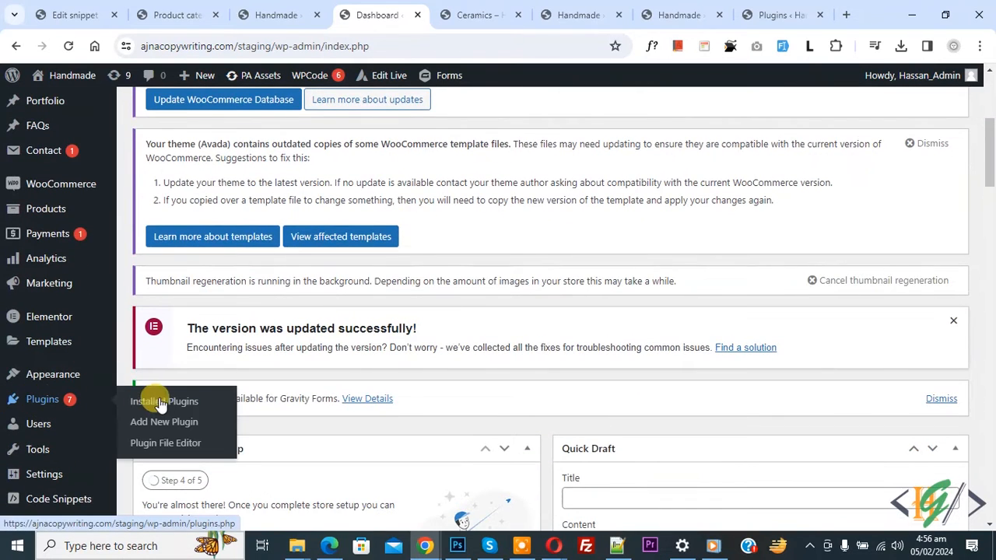
pyautogui.click(163, 422)
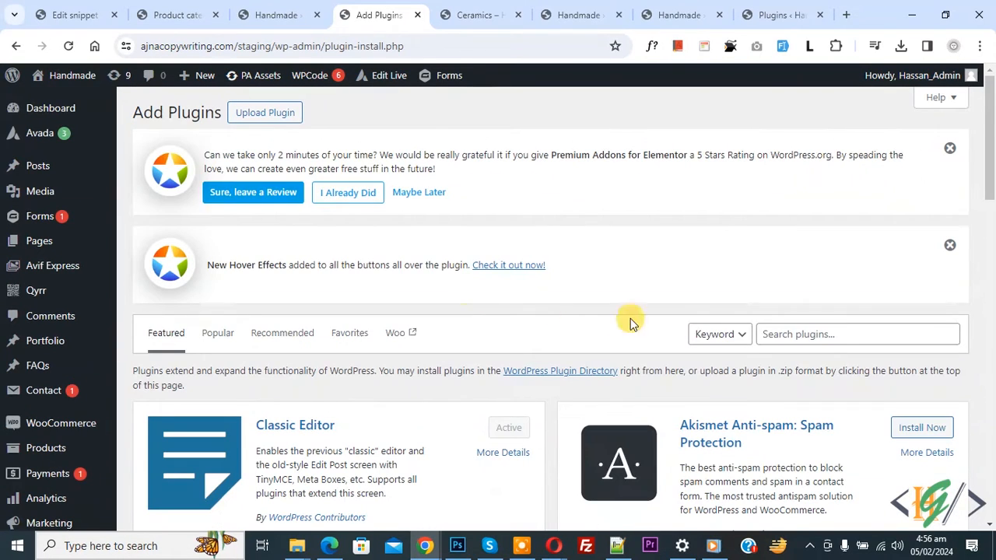
pyautogui.write('Kaya QR Code Generator')
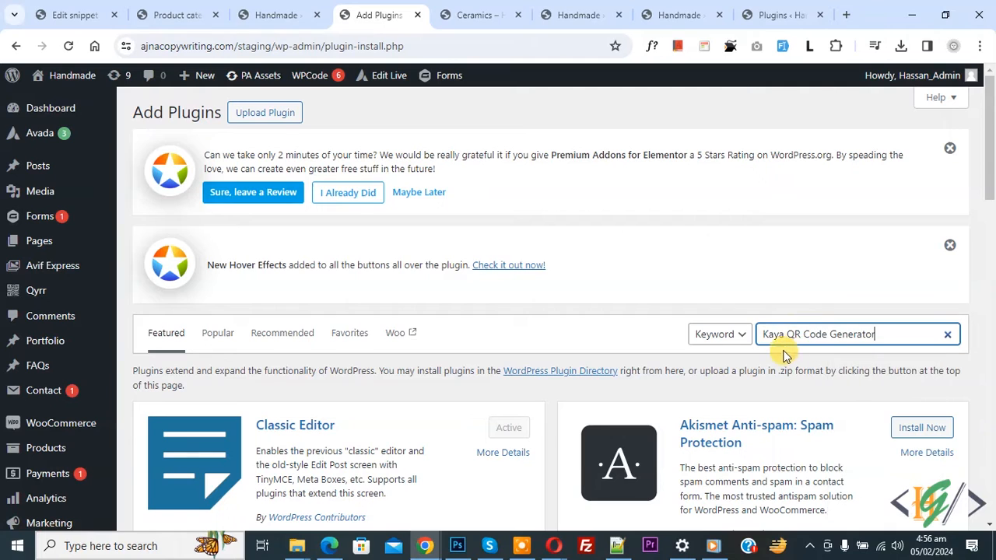
pyautogui.press('Enter')
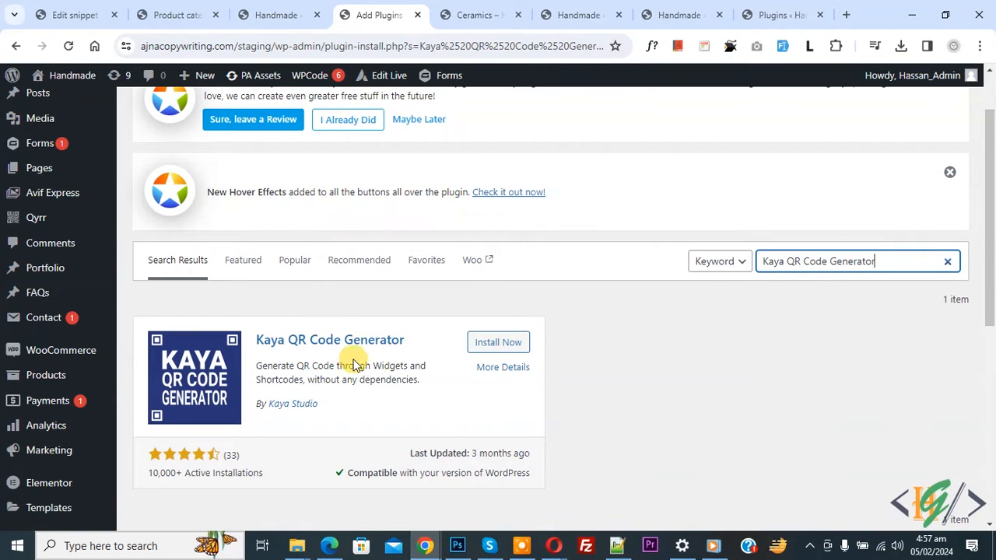
pyautogui.click(498, 343)
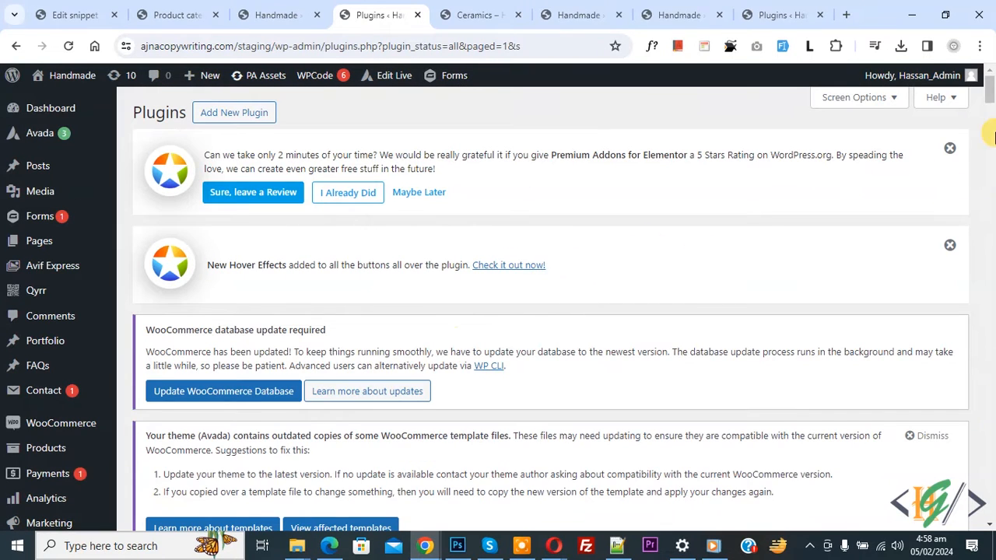
# - Browse down the installed plugins list to find the new plugin
pyautogui.scroll(-3)
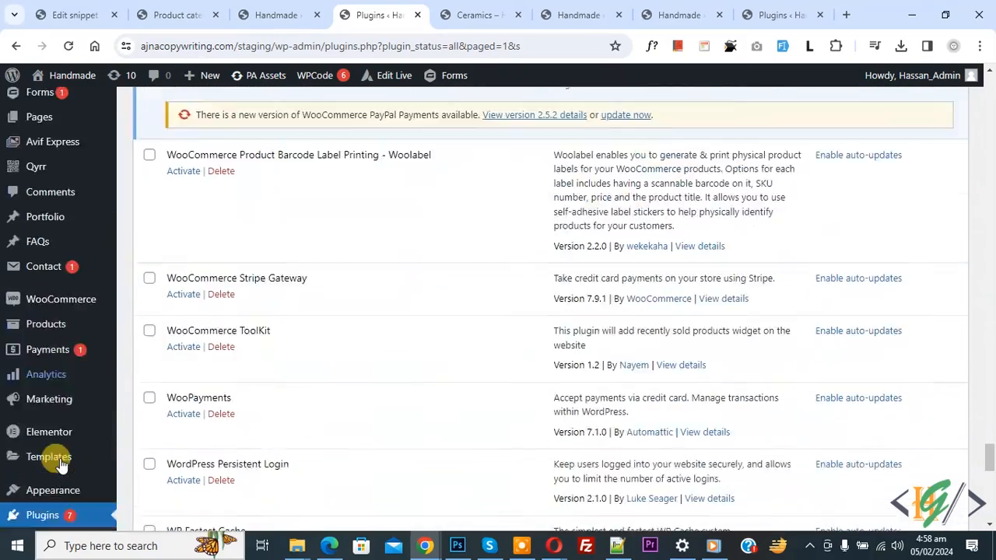
pyautogui.scroll(-3)
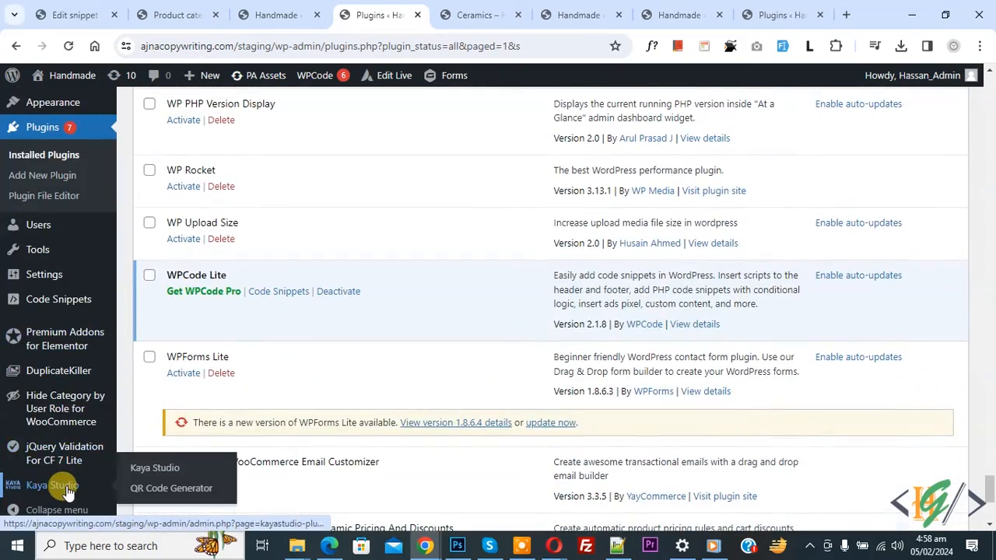
# - Show the Kaya Studio overview page from the admin sidebar
pyautogui.click(155, 467)
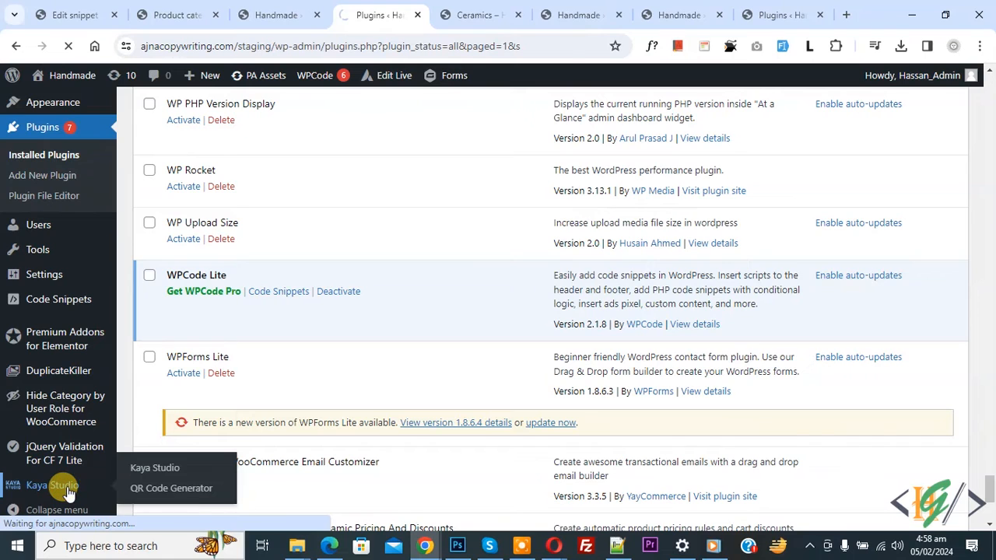
pyautogui.click(51, 485)
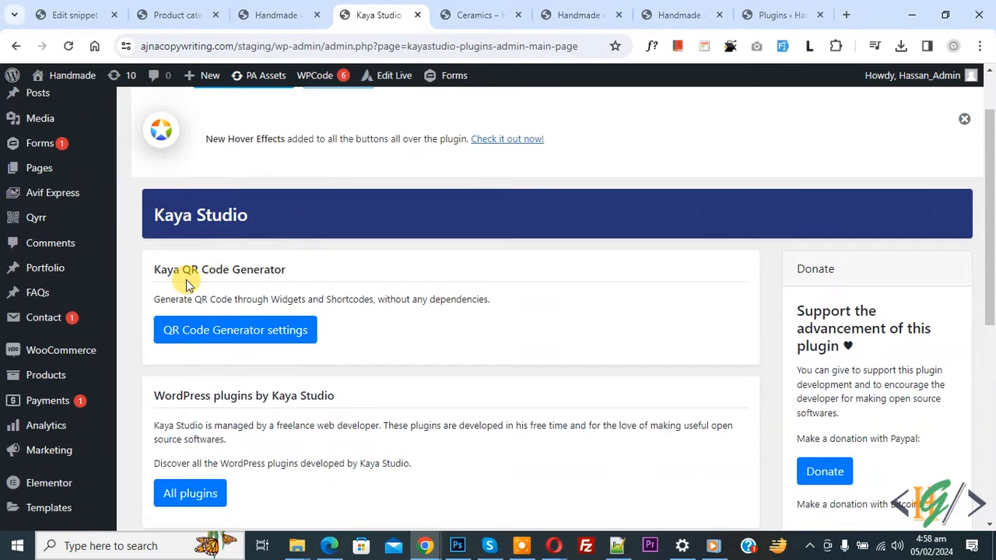
pyautogui.scroll(-3)
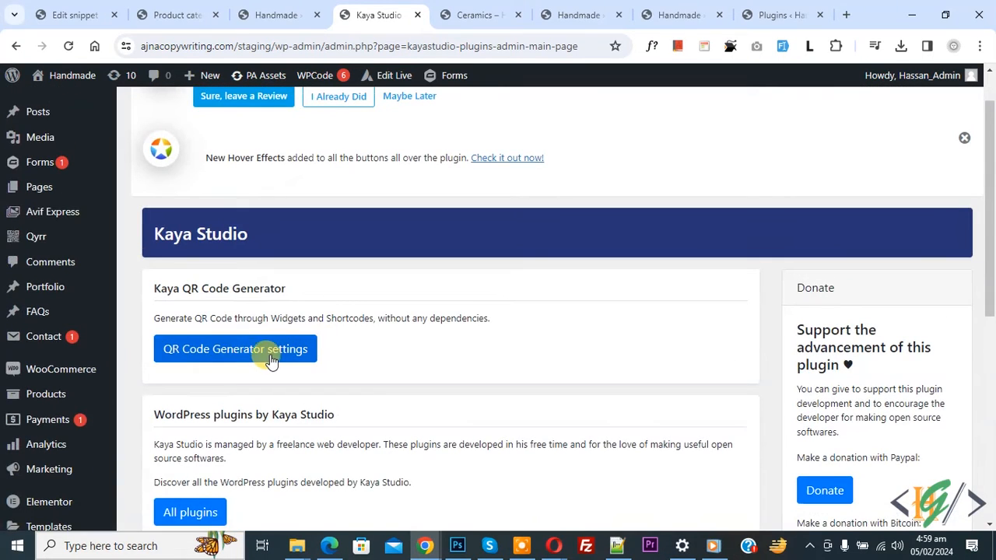
# - Review the QR Code Generator settings page, its shortcode assistant and image options
pyautogui.click(233, 348)
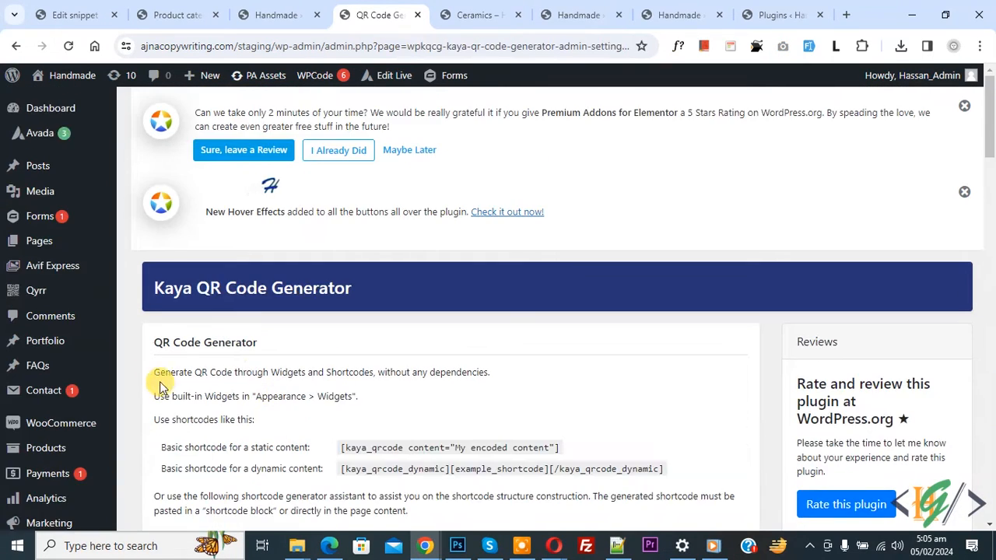
pyautogui.scroll(-3)
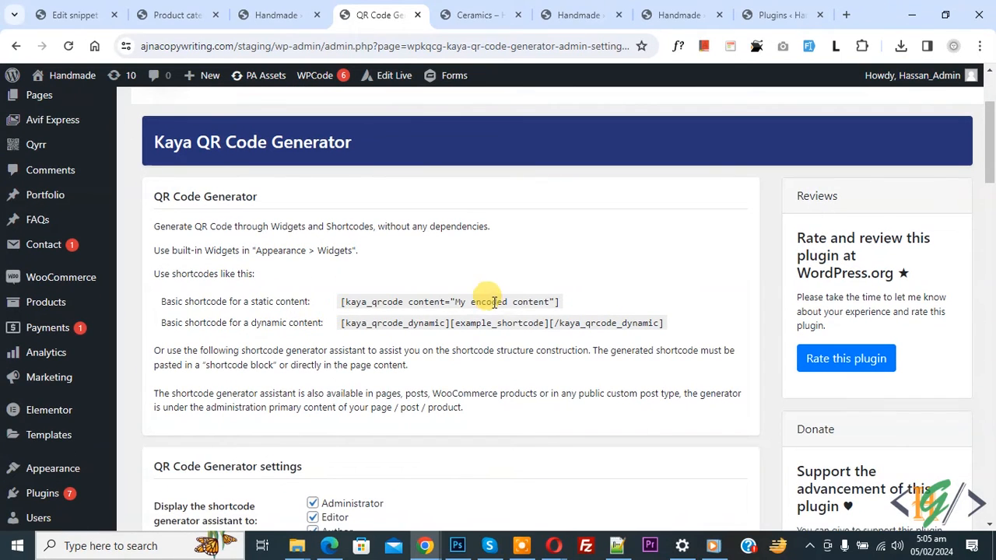
pyautogui.scroll(-3)
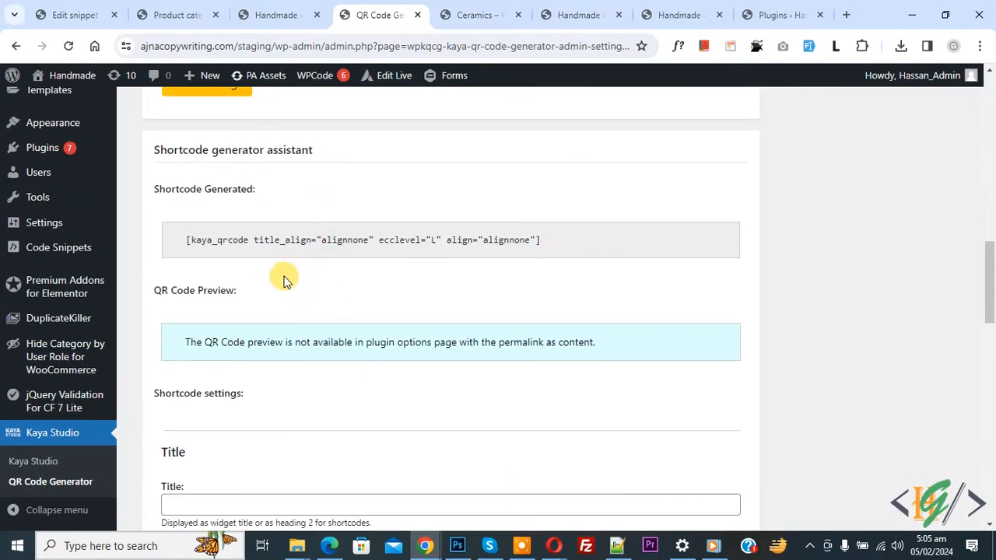
pyautogui.scroll(-3)
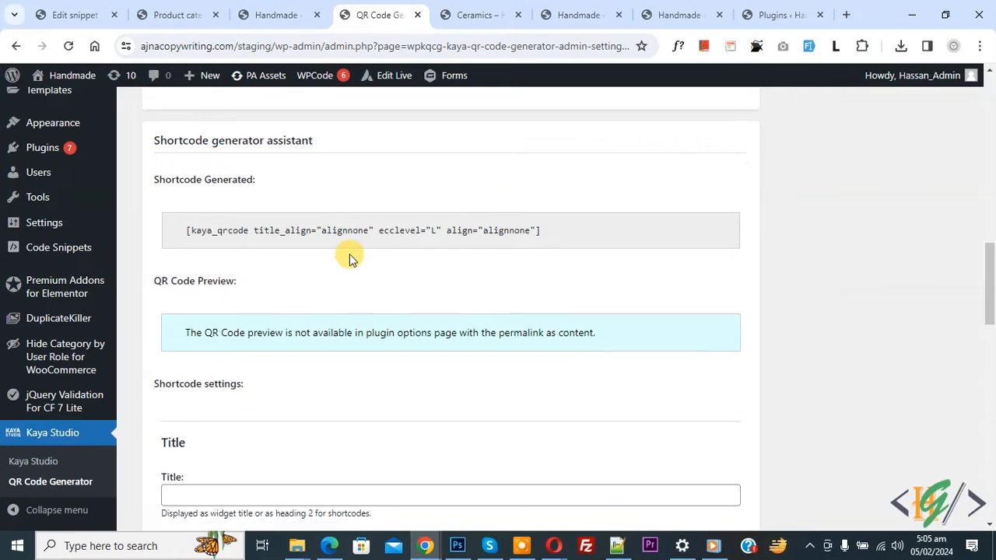
pyautogui.scroll(-3)
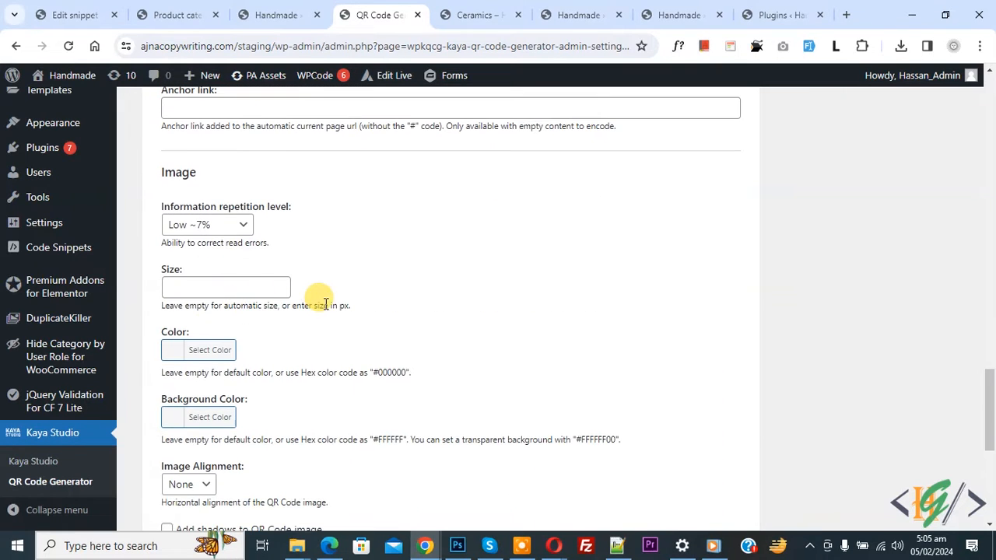
pyautogui.scroll(-3)
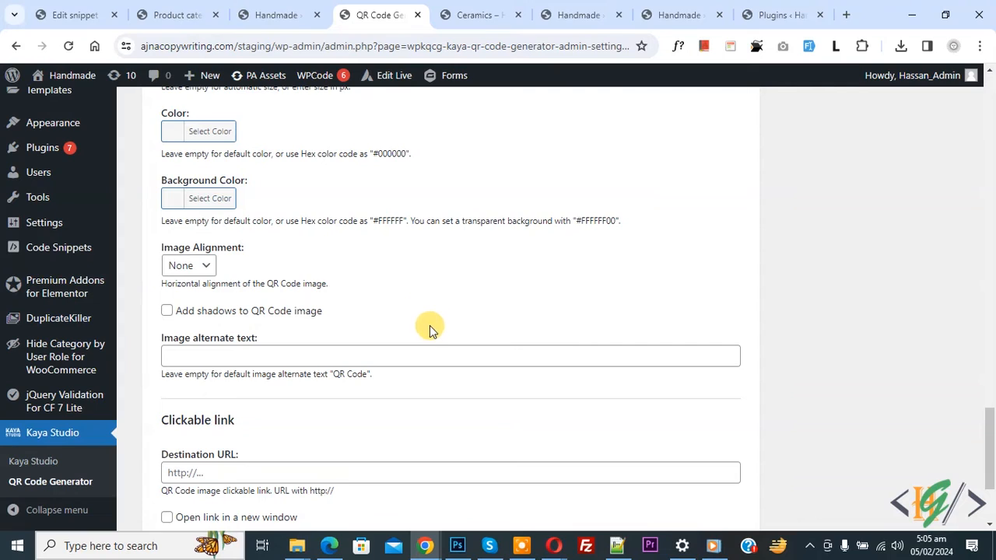
pyautogui.moveTo(479, 348)
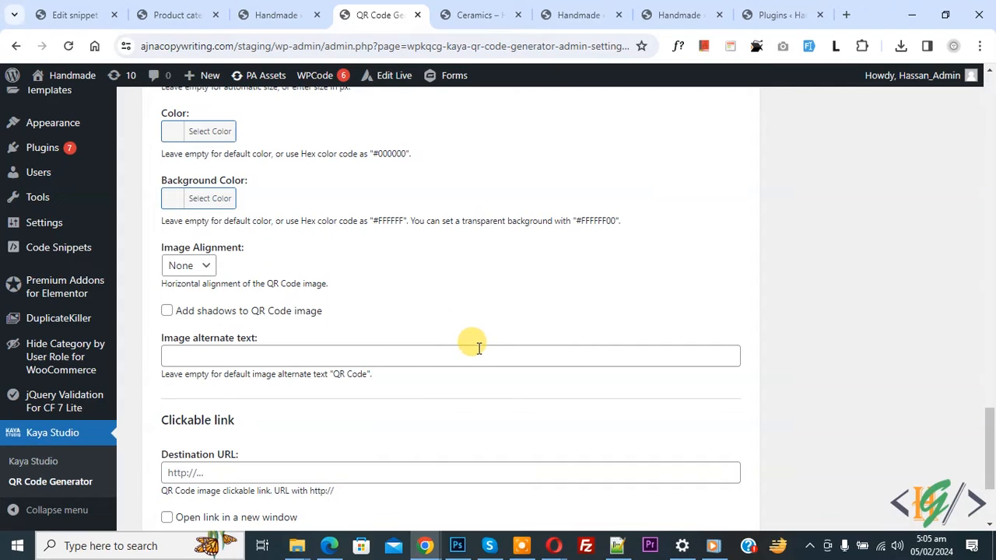
pyautogui.moveTo(457, 350)
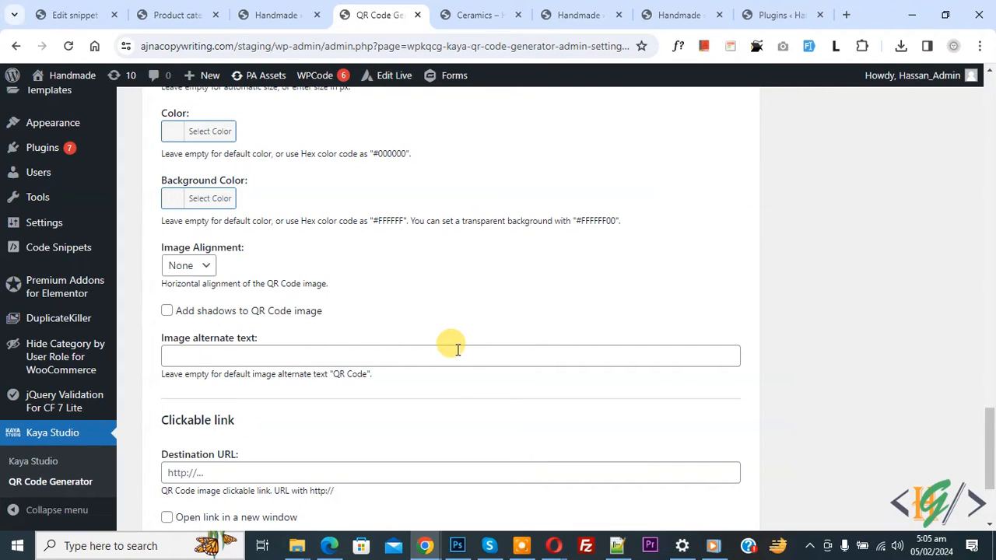
pyautogui.moveTo(53, 196)
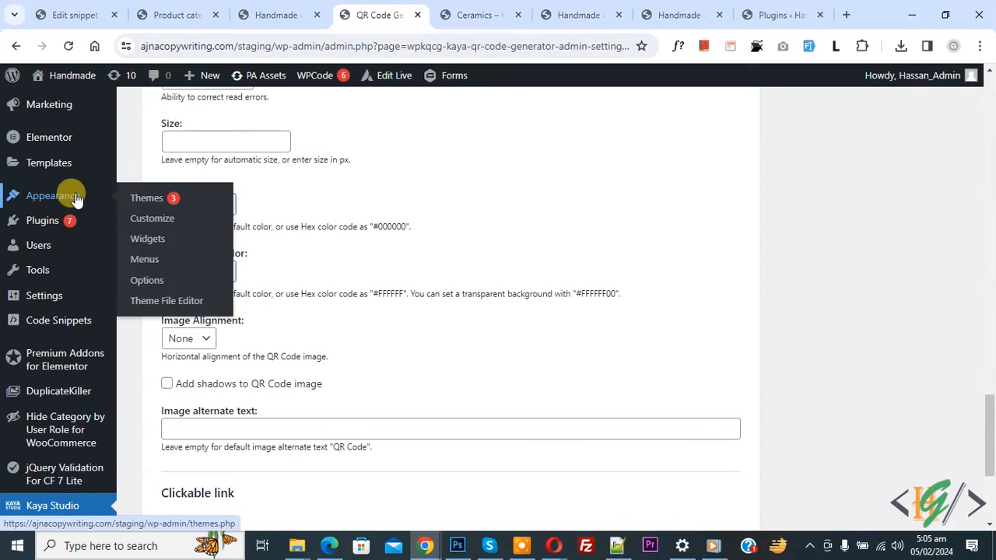
# - Add the Kaya QR Code widget to Footer Widget 1 on the Widgets page
pyautogui.click(148, 240)
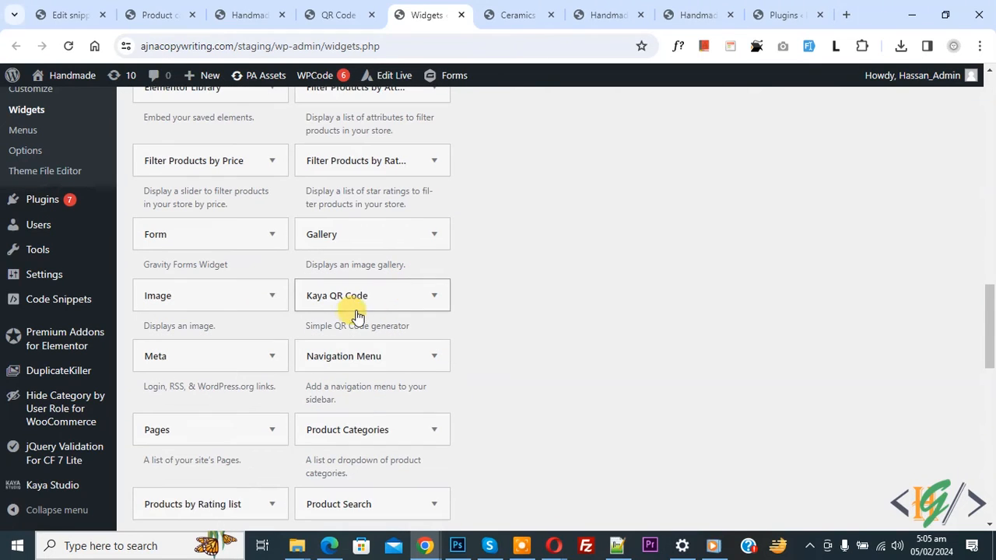
pyautogui.moveTo(432, 302)
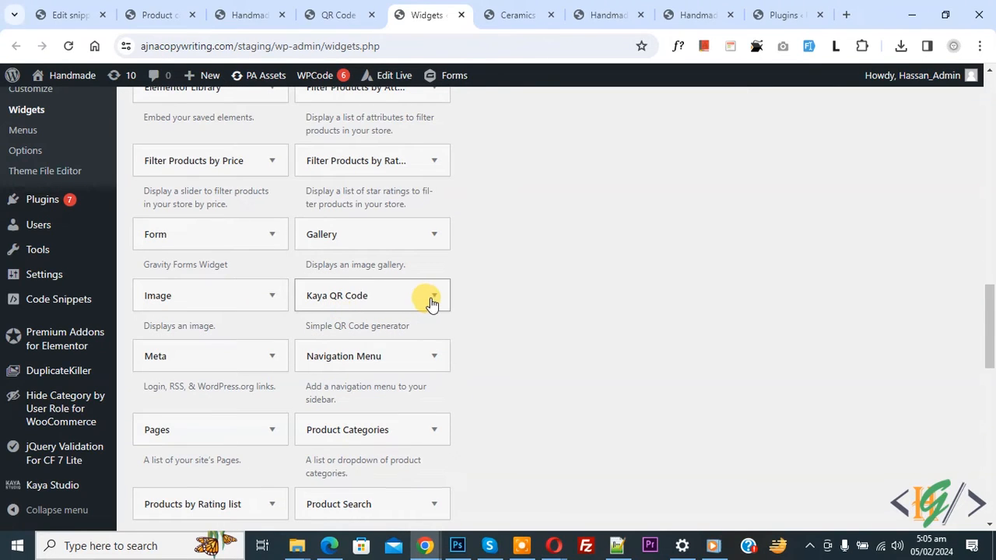
pyautogui.click(432, 302)
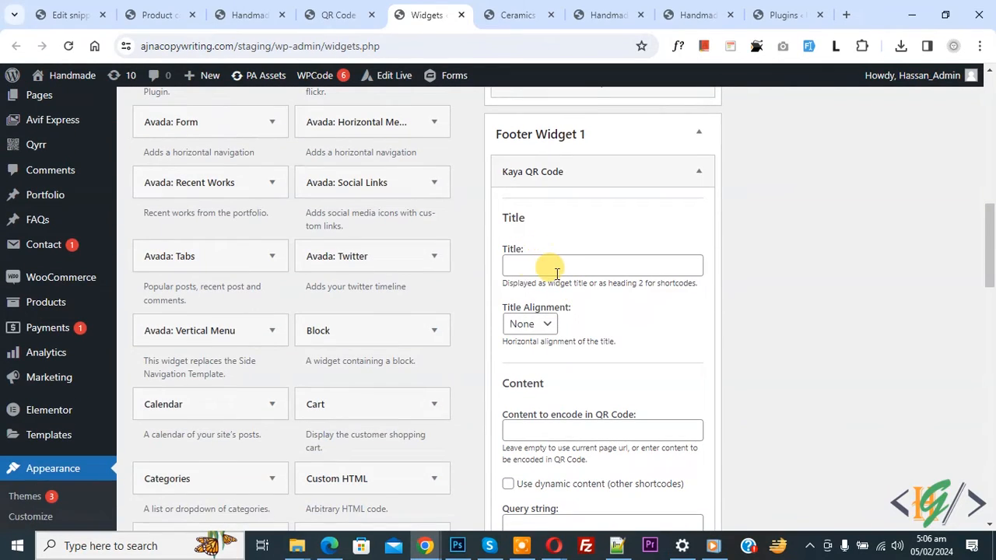
# - Title the widget 'Dynamic QR Code' and choose its title alignment
pyautogui.write('Dynamic QR Code')
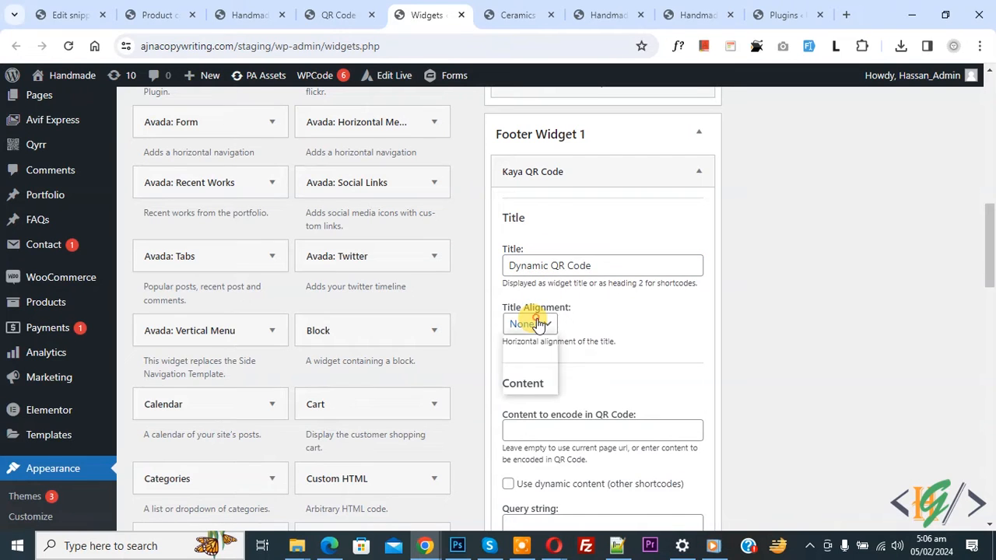
pyautogui.click(529, 324)
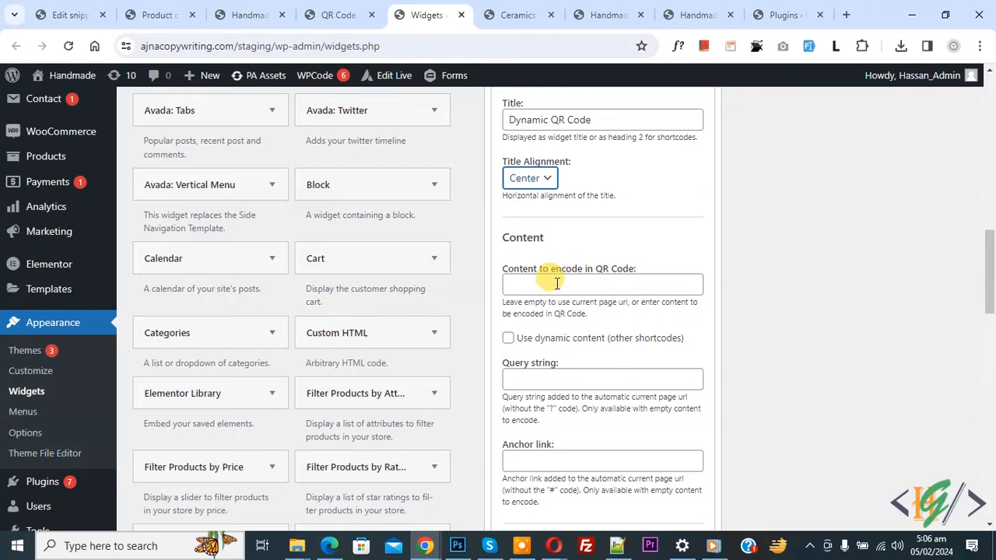
pyautogui.scroll(-3)
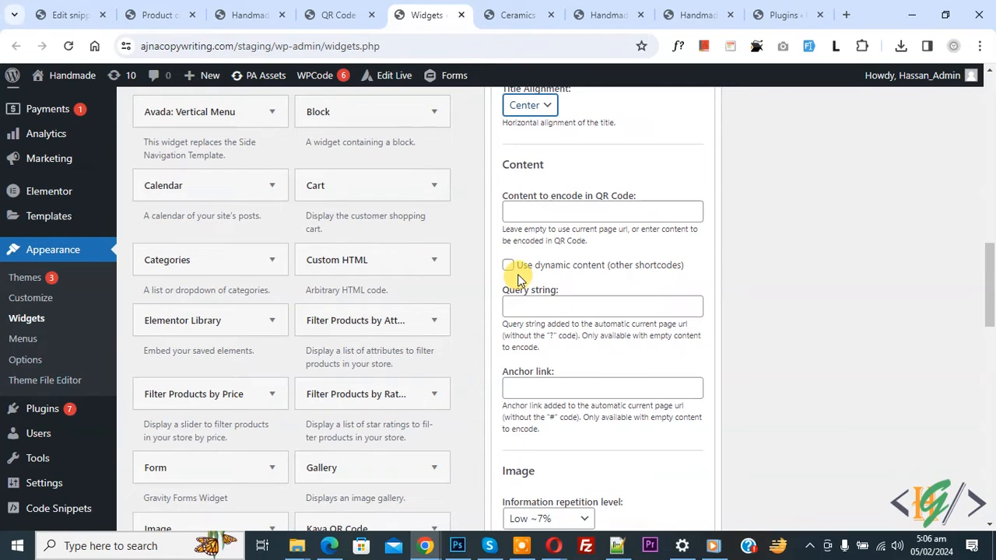
pyautogui.scroll(-3)
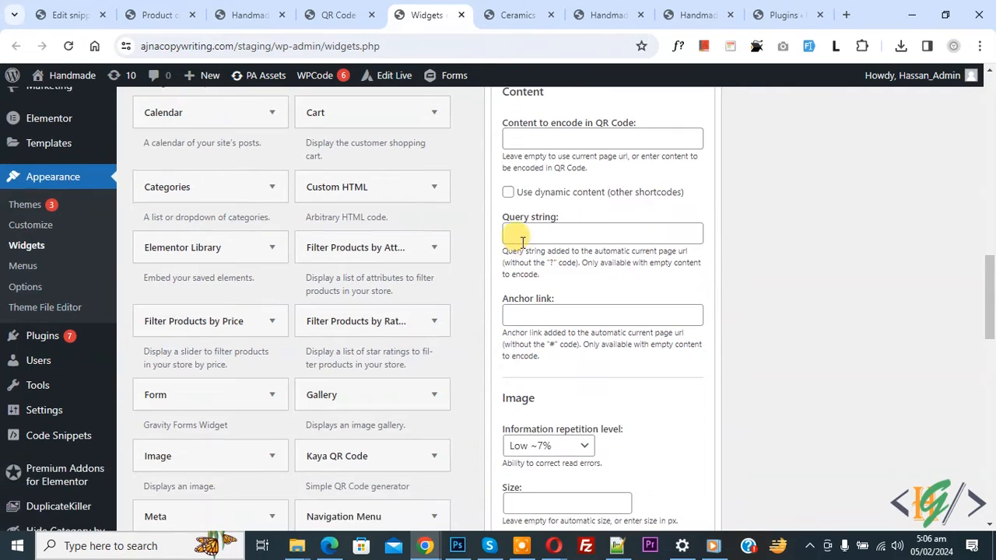
pyautogui.scroll(-3)
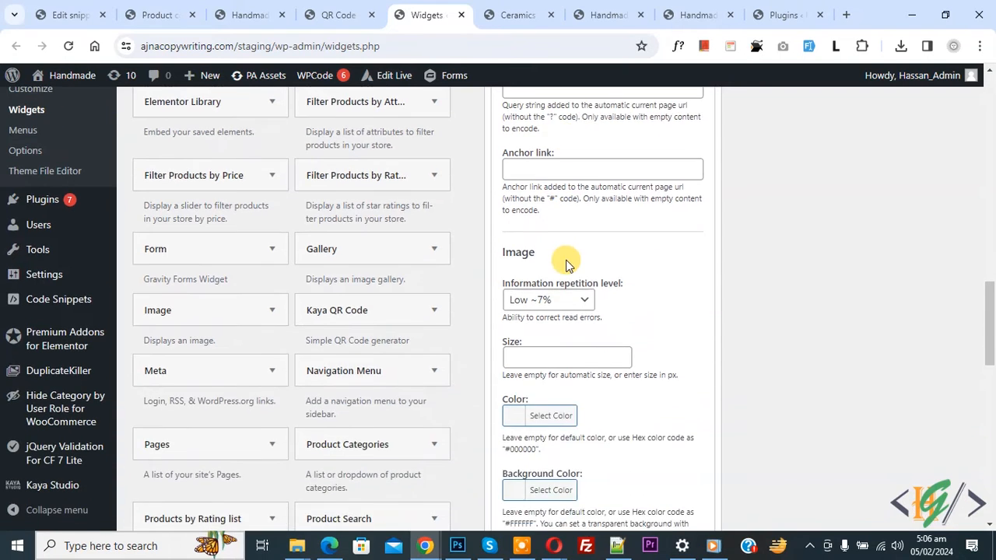
pyautogui.scroll(-3)
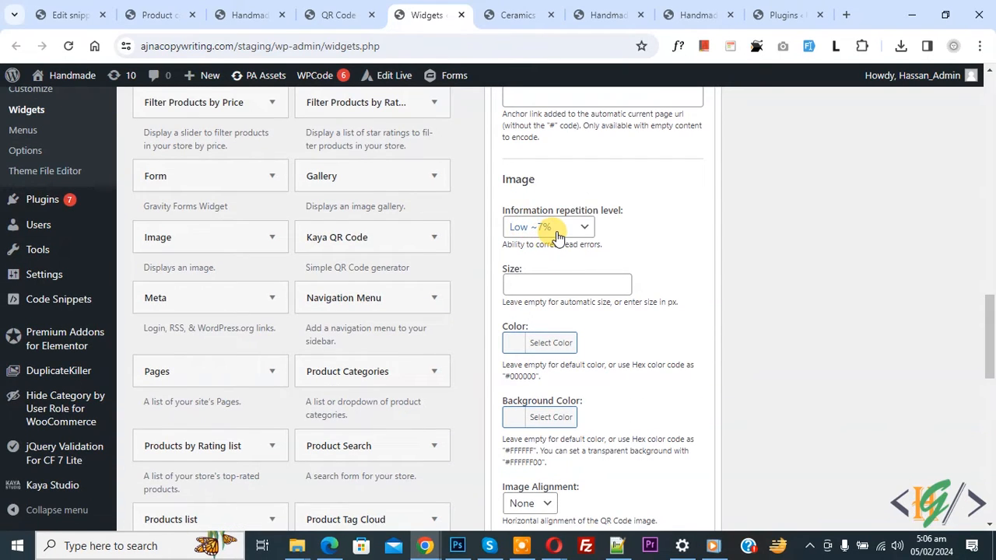
# - Set information repetition level to High ~30% and image alignment to Center
pyautogui.click(548, 227)
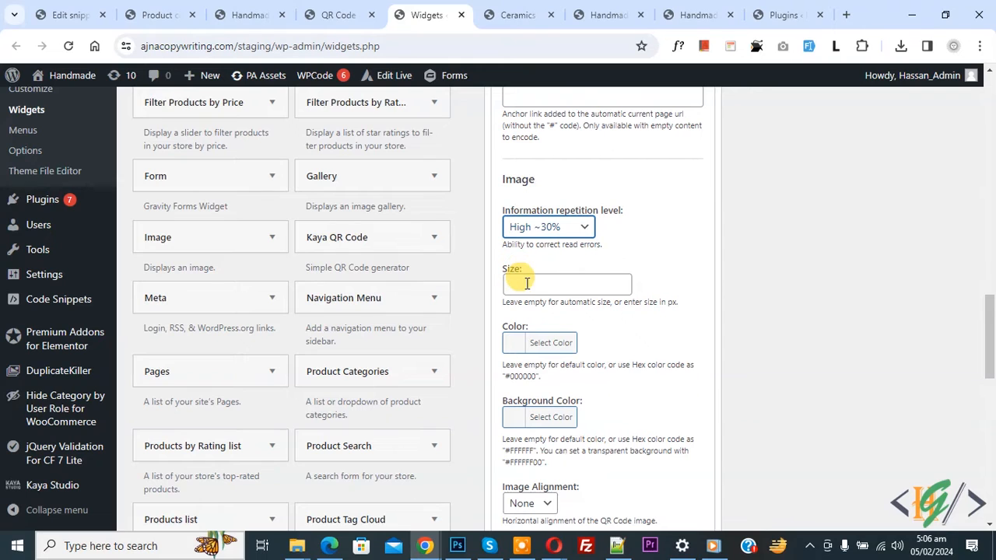
pyautogui.moveTo(604, 312)
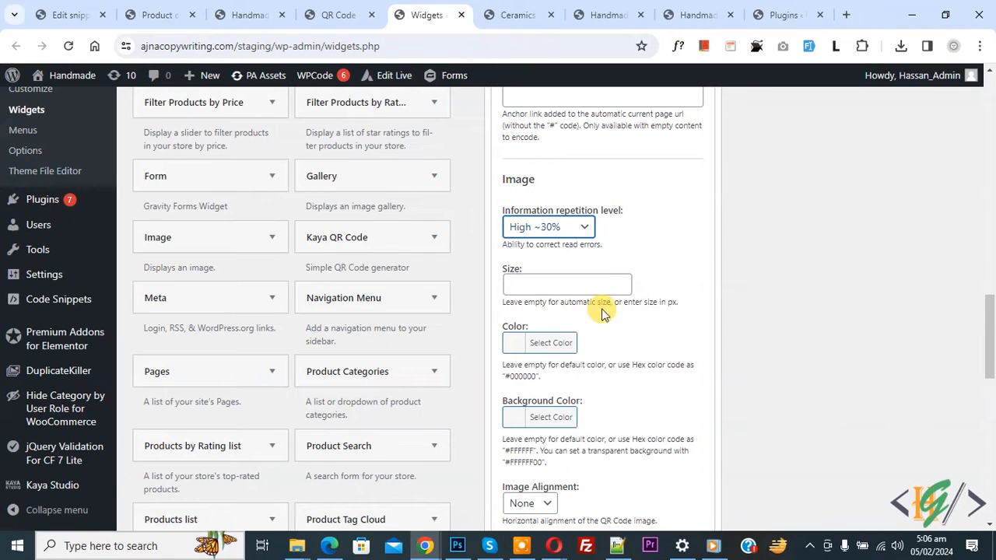
pyautogui.scroll(-3)
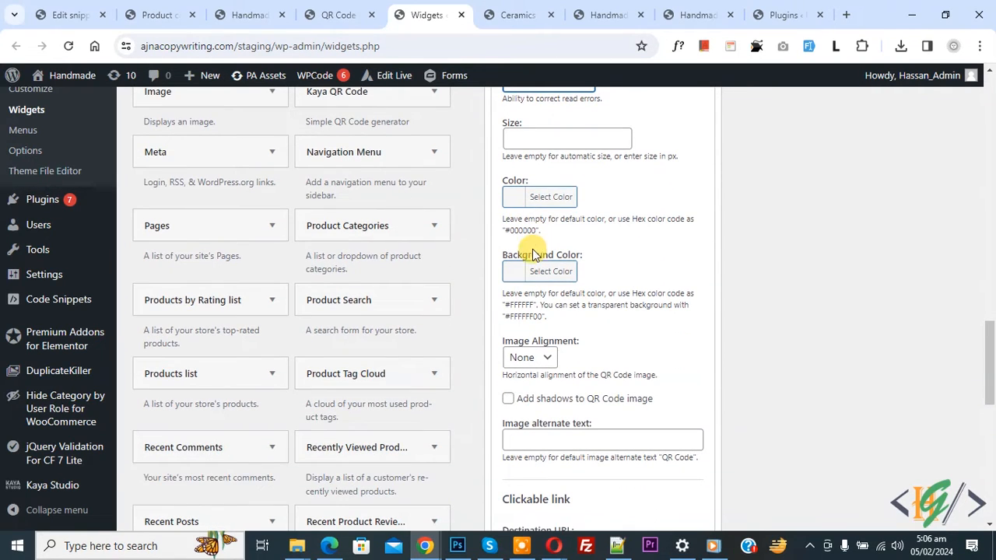
pyautogui.moveTo(568, 296)
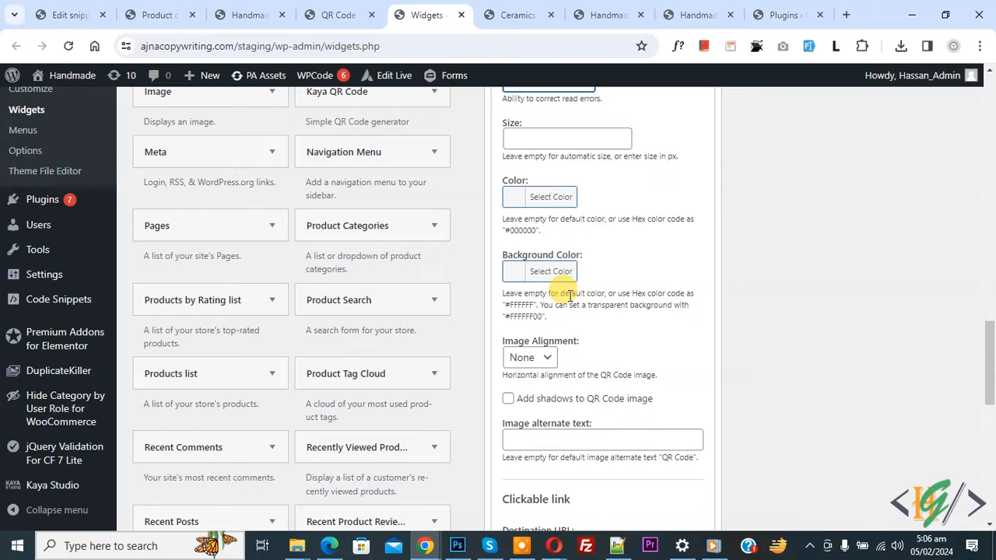
pyautogui.moveTo(545, 249)
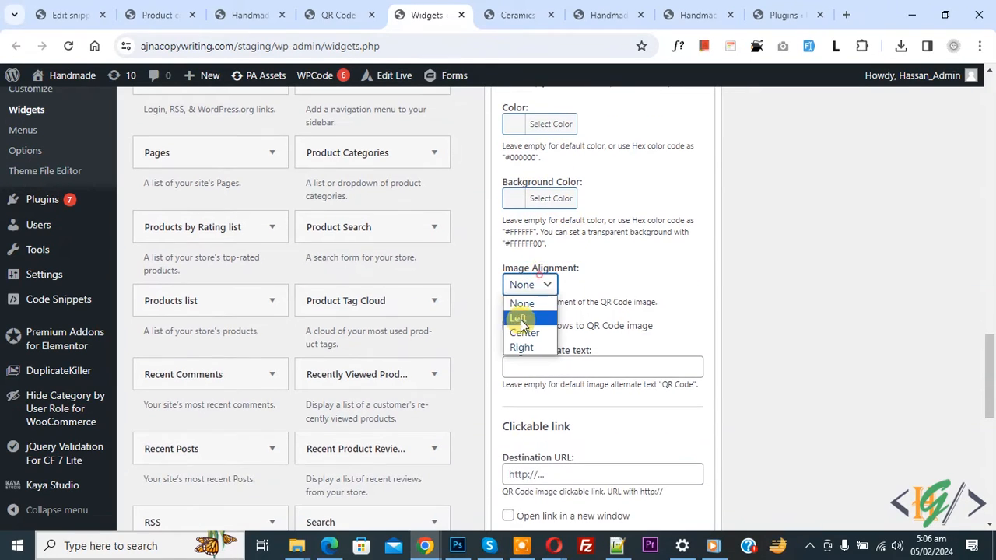
pyautogui.click(526, 333)
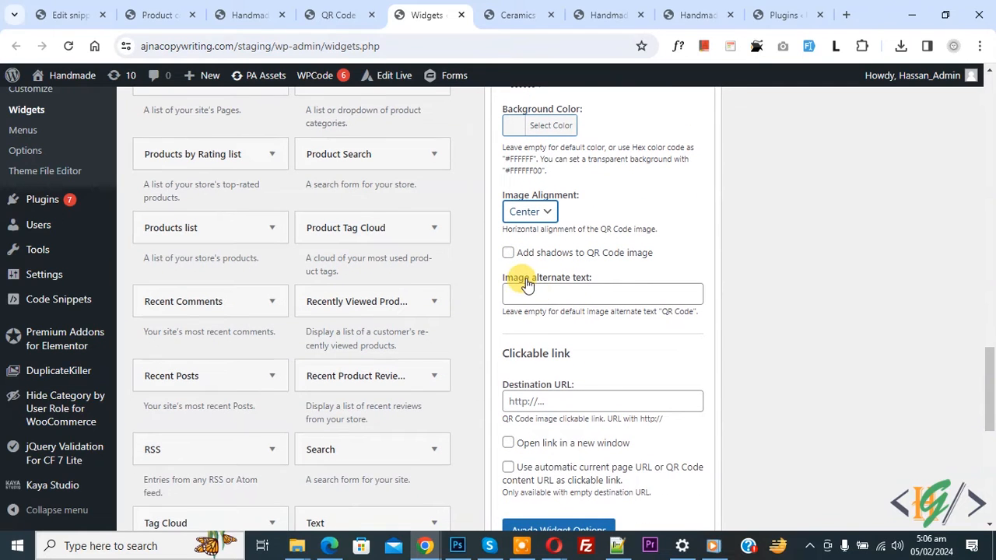
pyautogui.scroll(-3)
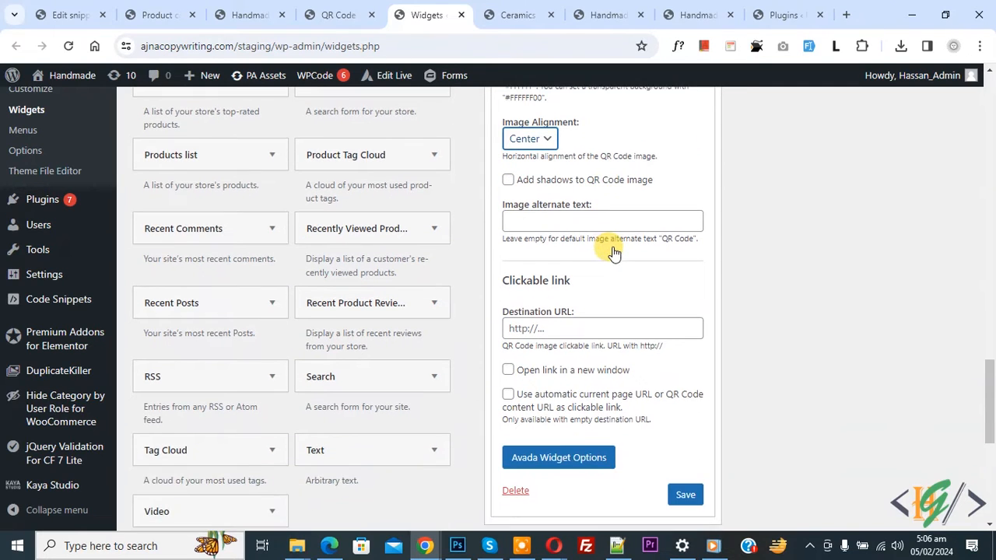
pyautogui.scroll(-3)
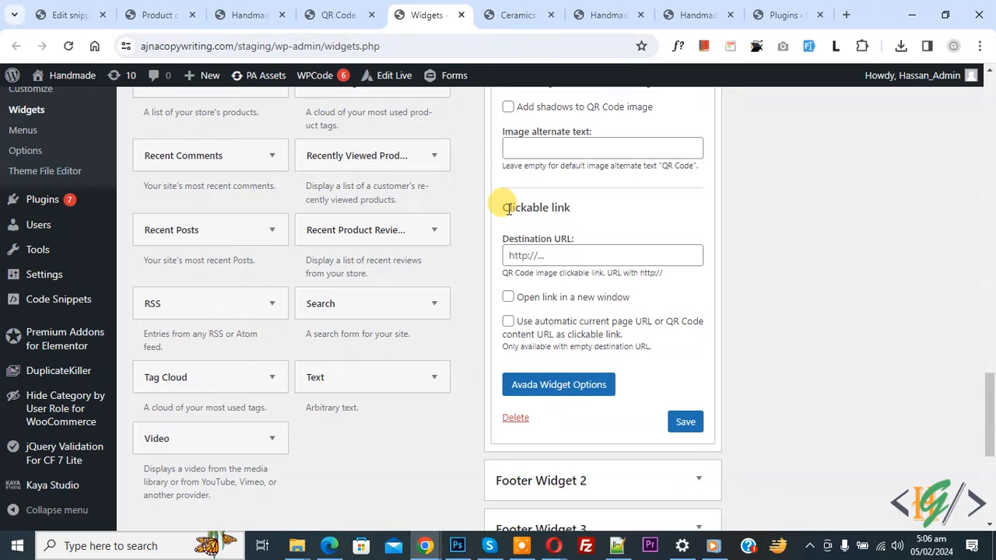
pyautogui.moveTo(567, 224)
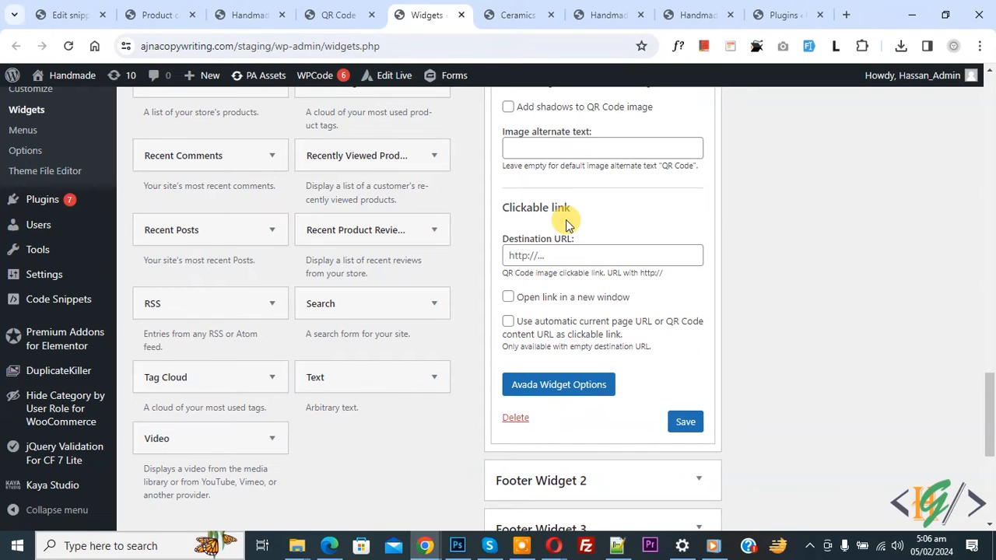
pyautogui.moveTo(532, 327)
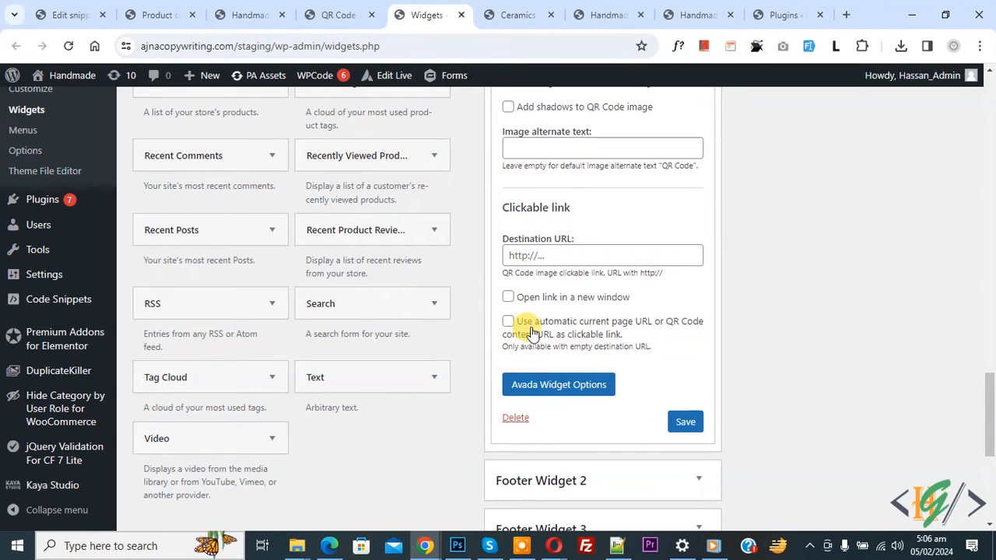
pyautogui.moveTo(682, 327)
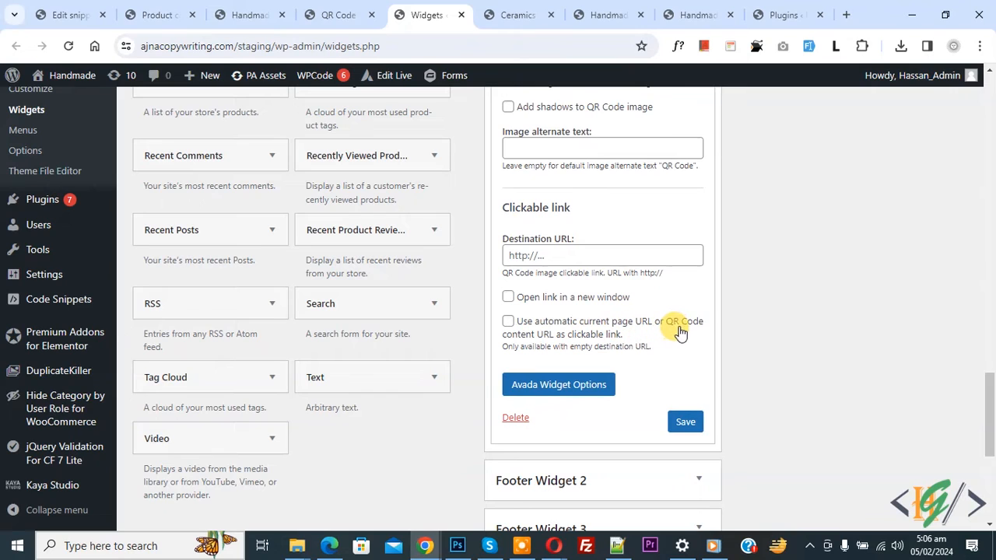
pyautogui.moveTo(567, 340)
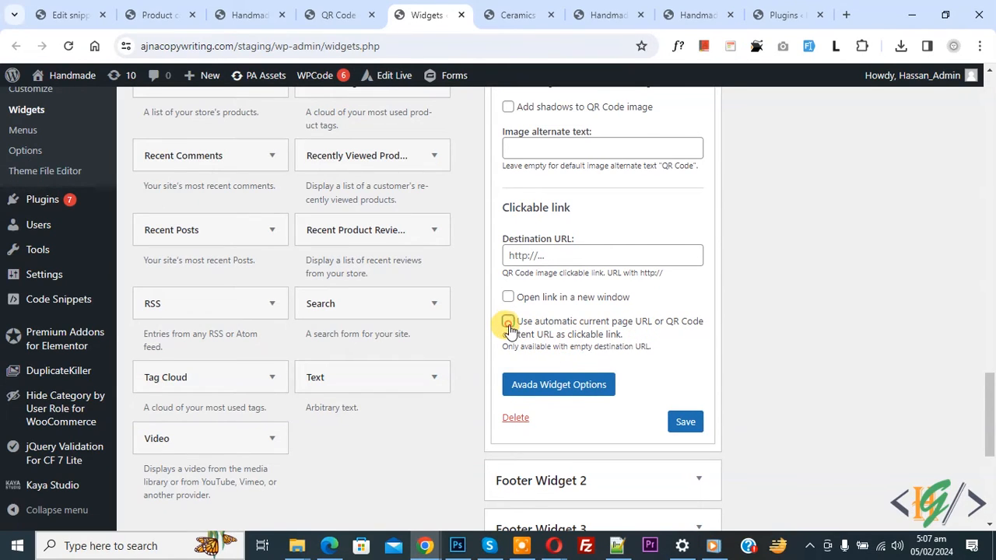
# - Link the QR code to the automatic current page URL and save the widget
pyautogui.click(507, 321)
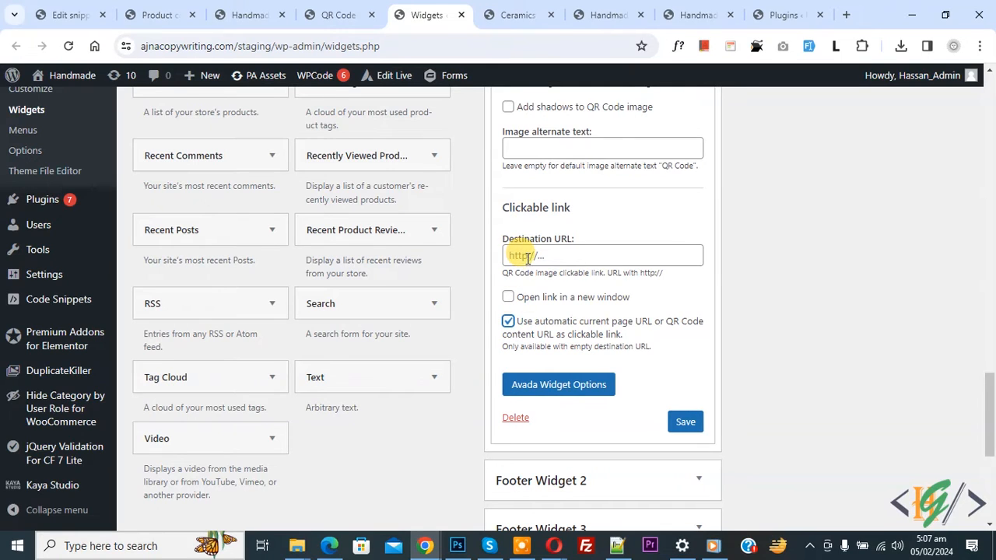
pyautogui.click(685, 421)
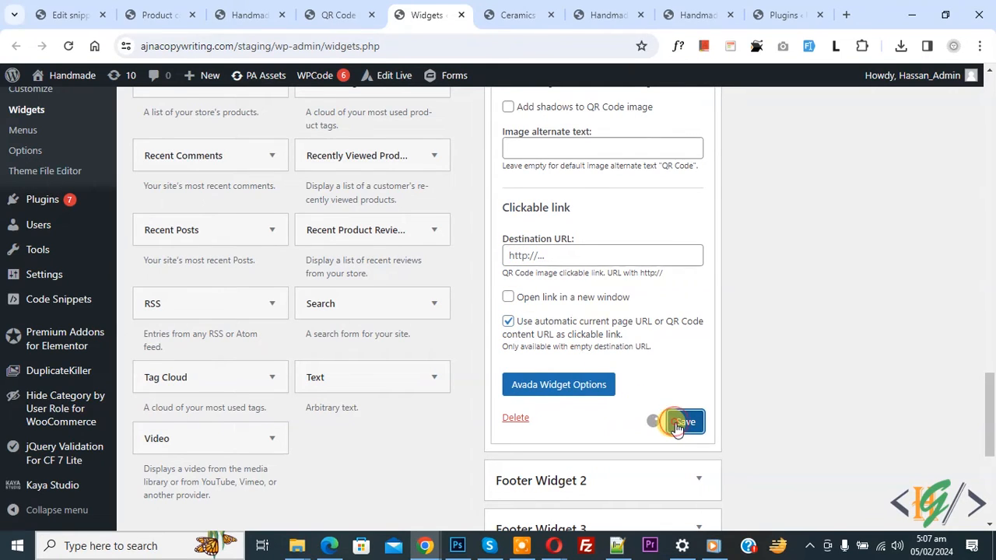
pyautogui.click(682, 420)
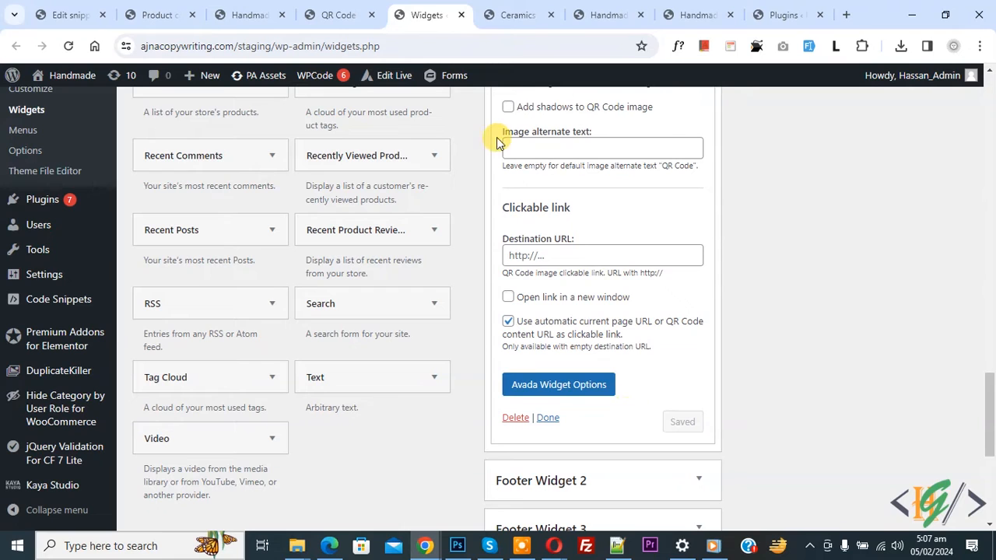
pyautogui.click(516, 15)
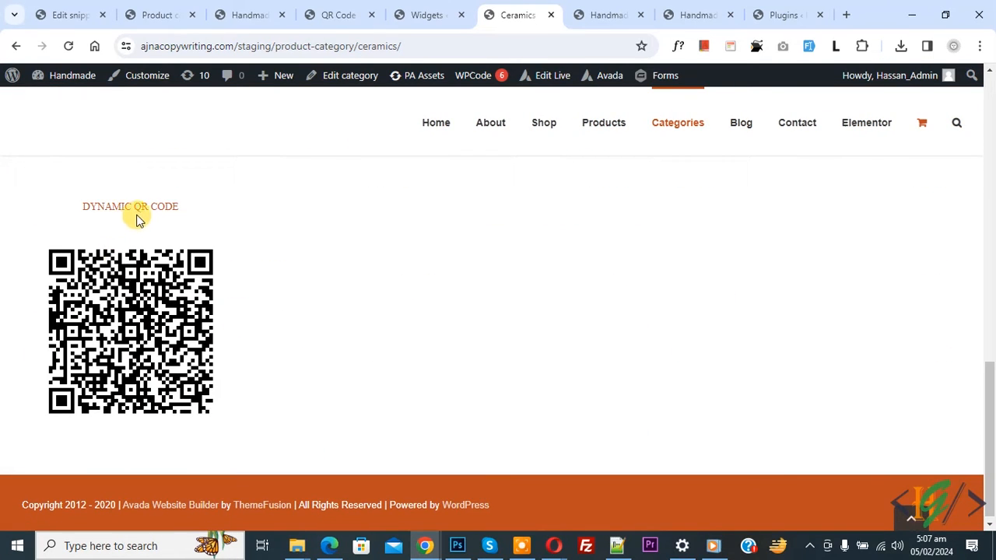
pyautogui.moveTo(242, 314)
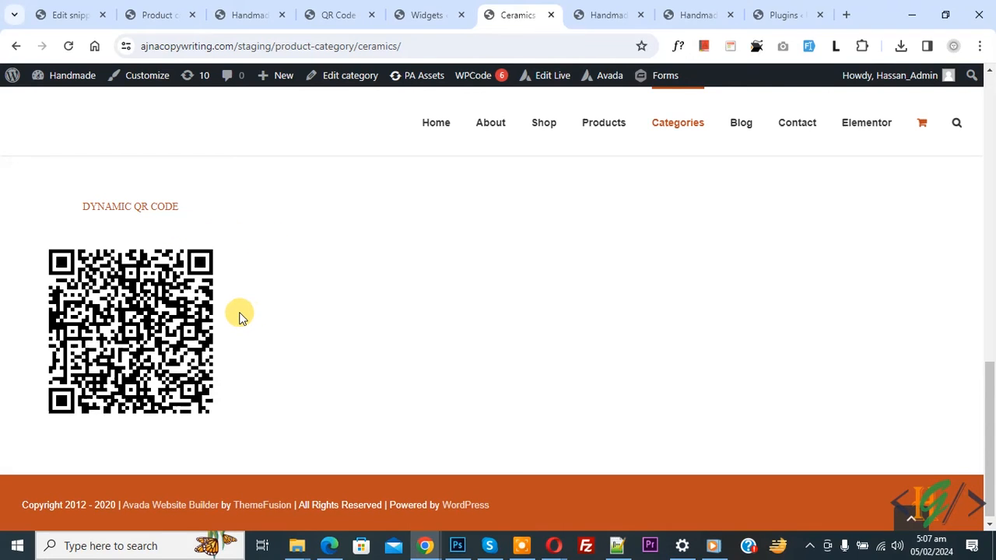
pyautogui.moveTo(218, 318)
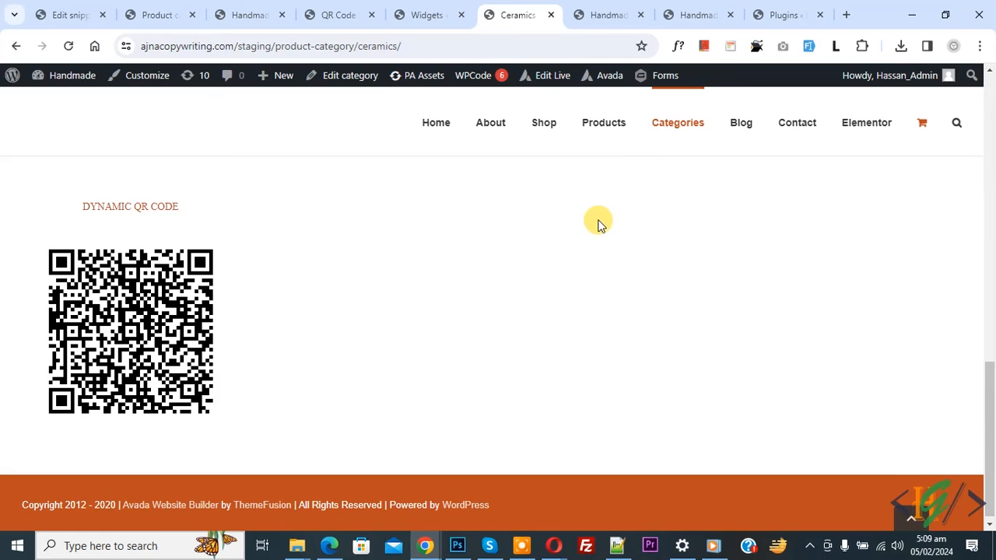
pyautogui.moveTo(489, 121)
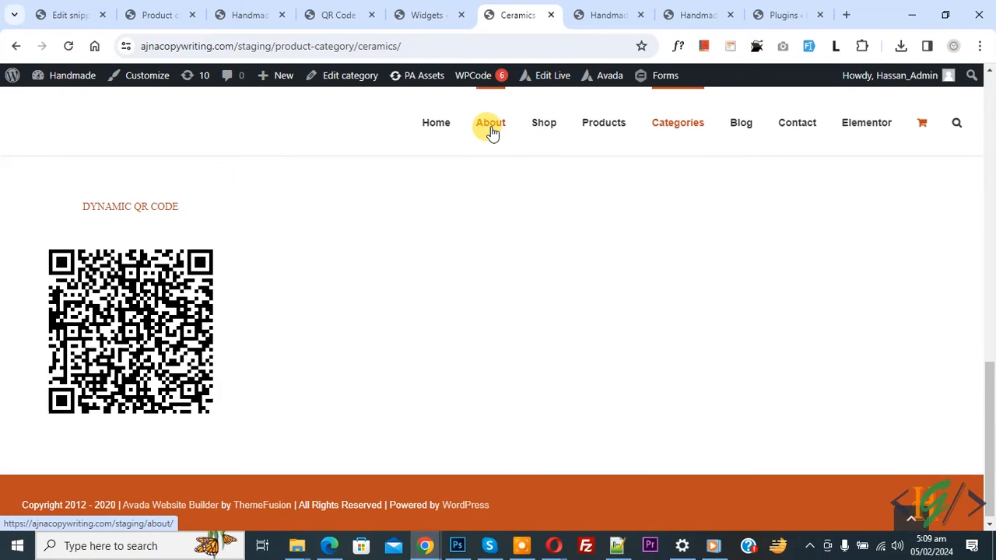
# - Navigate from the Ceramics category page to the About page via the site menu
pyautogui.click(490, 121)
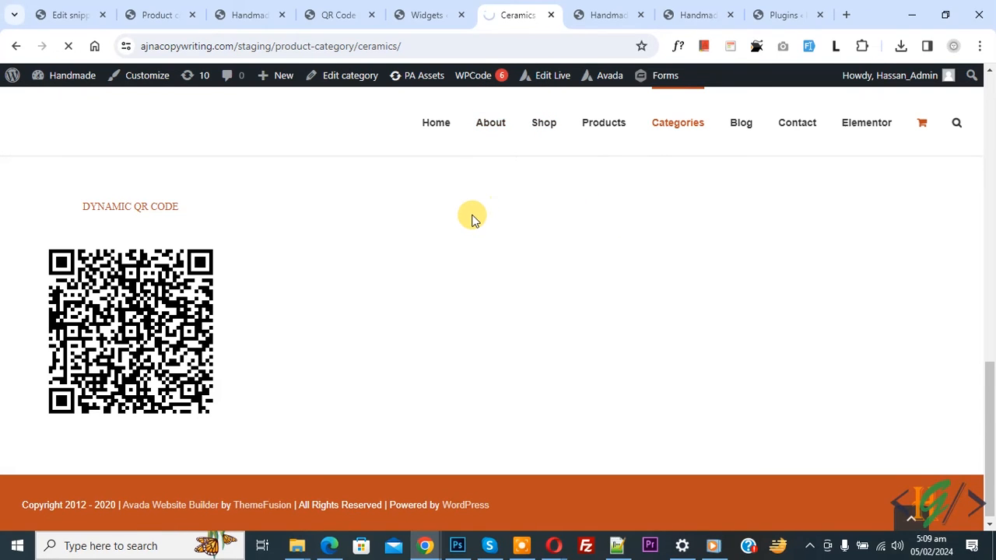
# - View the About page footer showing the DYNAMIC QR CODE widget
pyautogui.click(490, 121)
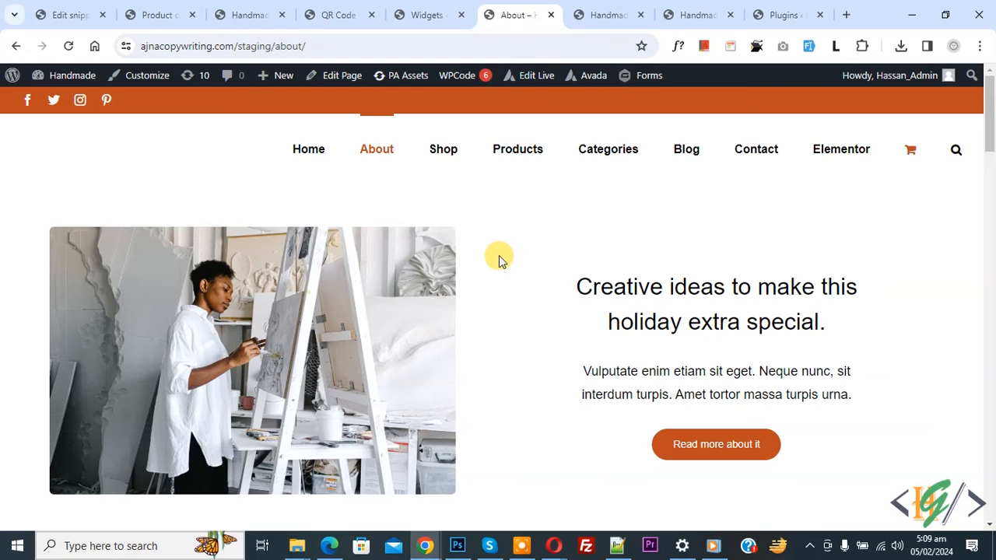
pyautogui.scroll(-3)
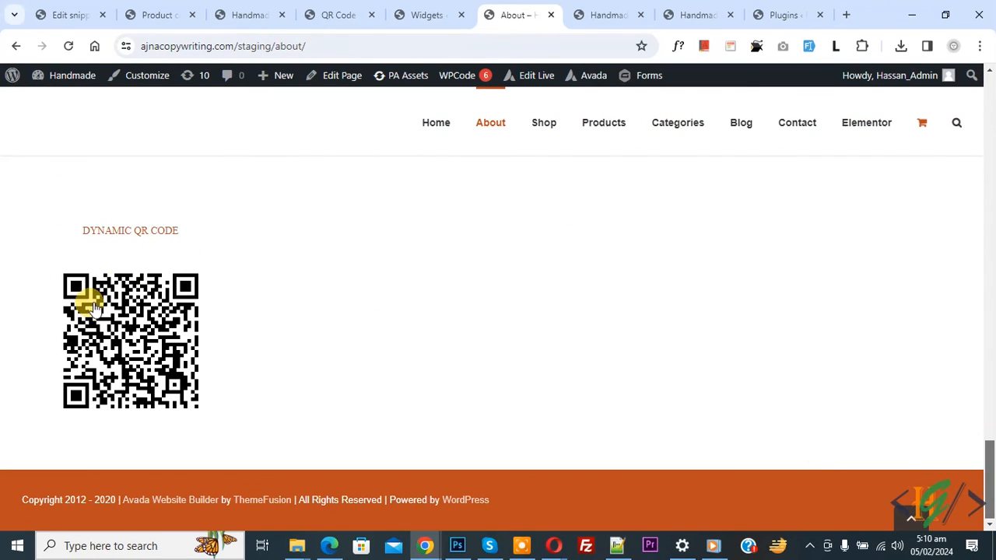
pyautogui.moveTo(261, 361)
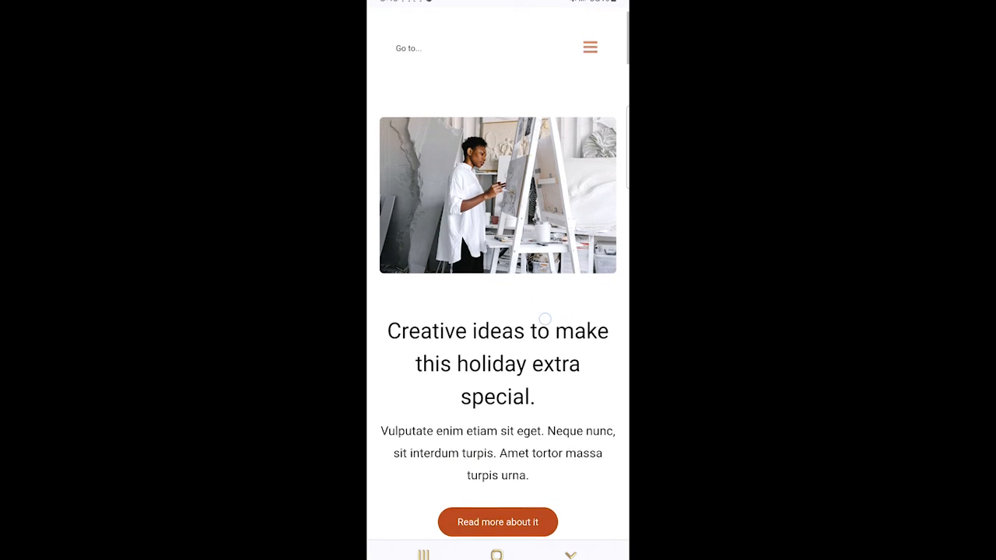
# - Scroll the phone browser's About page down to the footer QR code
pyautogui.scroll(-3)
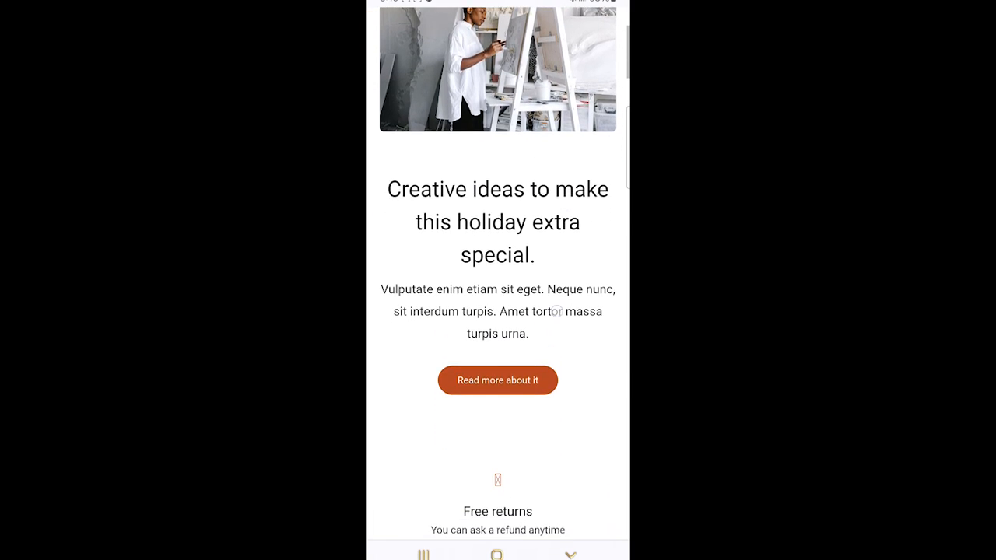
pyautogui.scroll(-3)
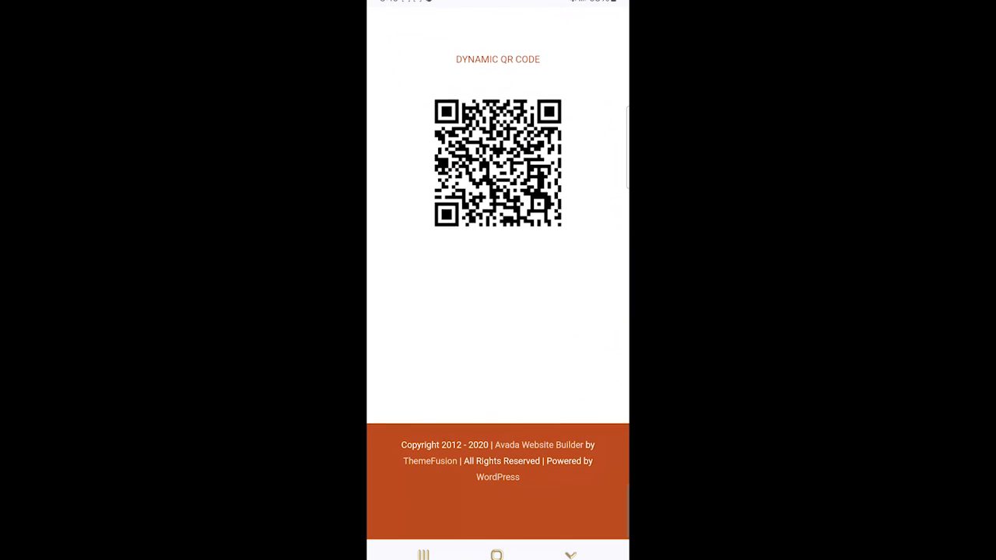
pyautogui.scroll(-3)
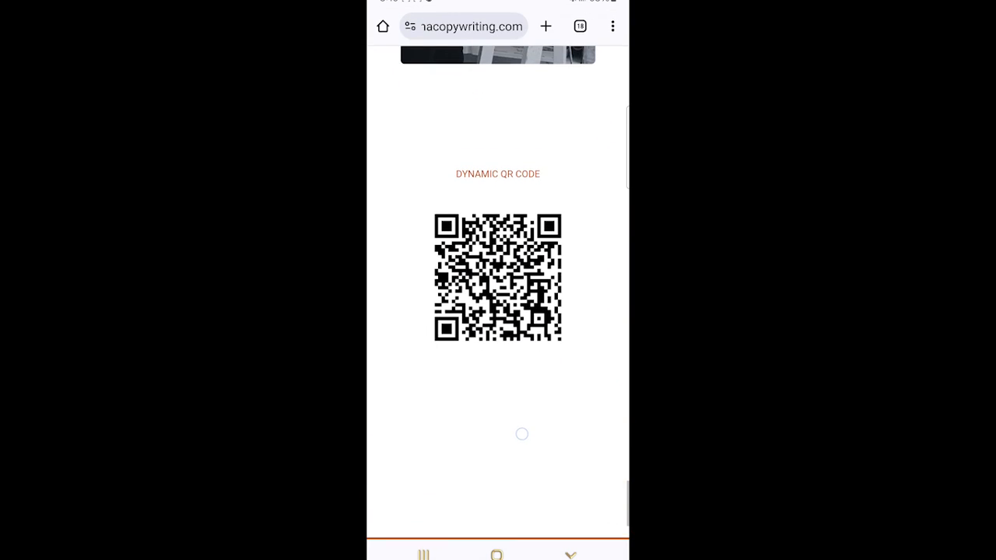